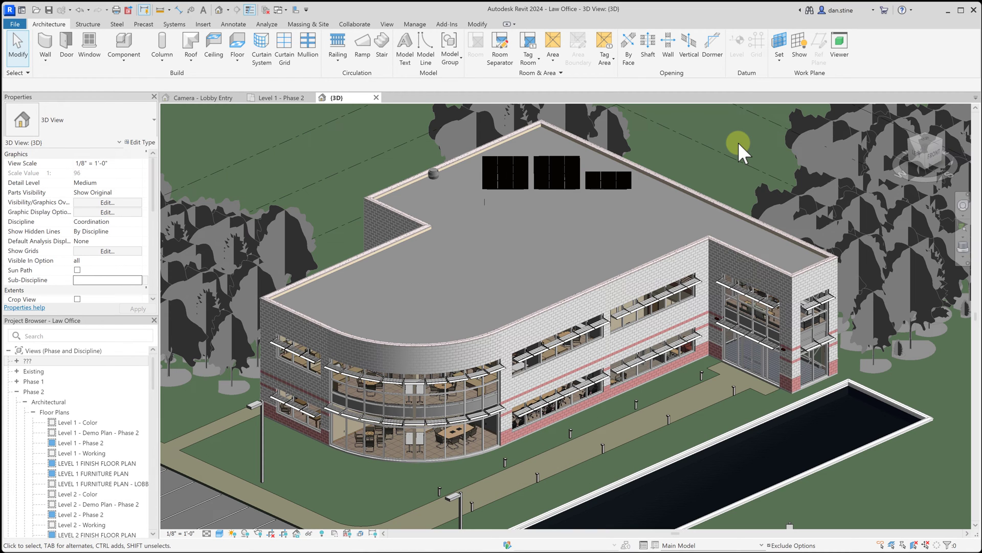
{"action": "mouse_move", "coordinate": [507, 250]}
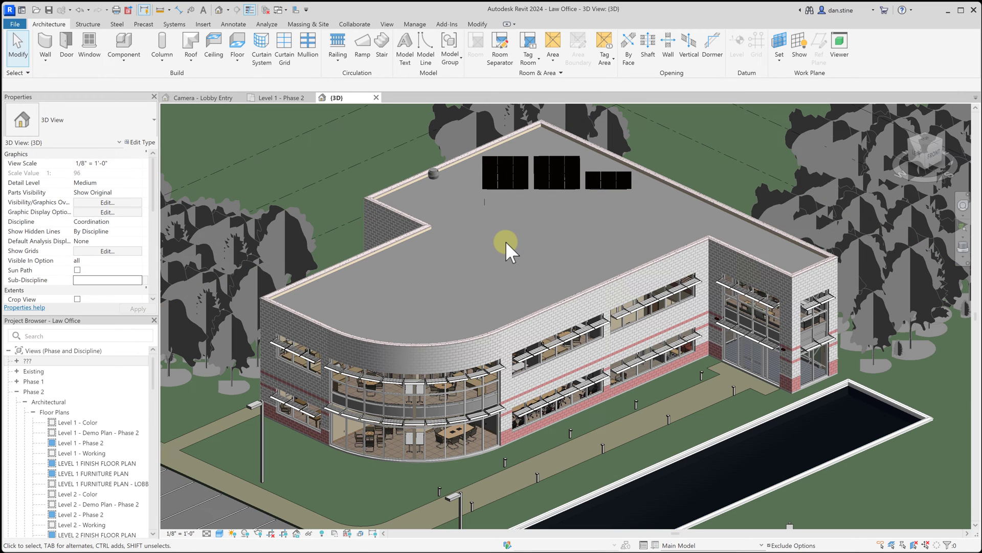
{"action": "mouse_move", "coordinate": [451, 263]}
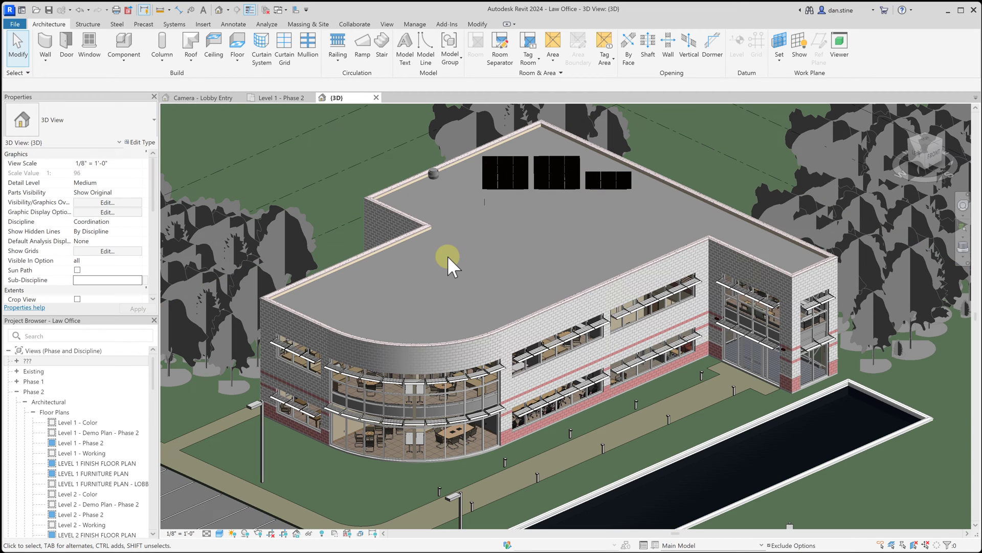
{"action": "mouse_move", "coordinate": [448, 265]}
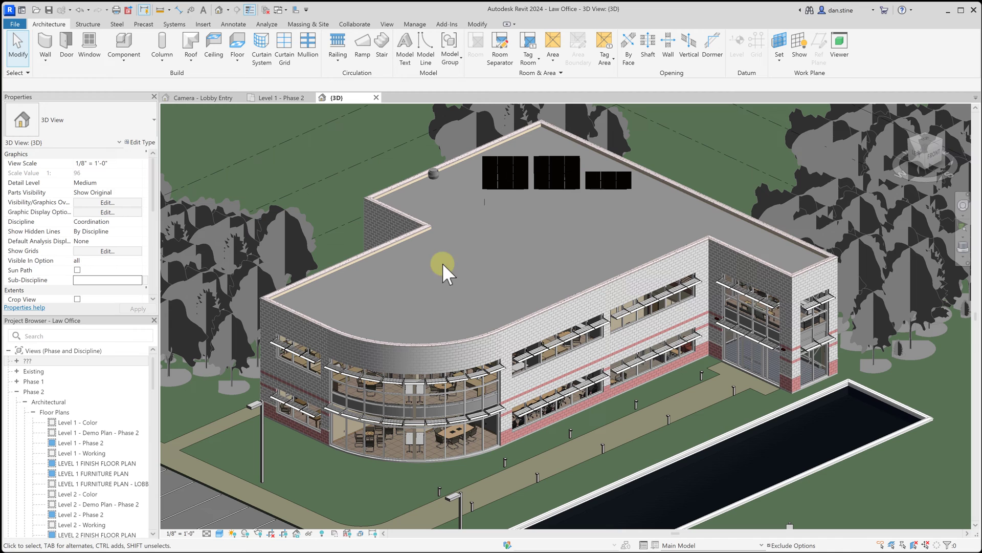
{"action": "mouse_move", "coordinate": [408, 269]}
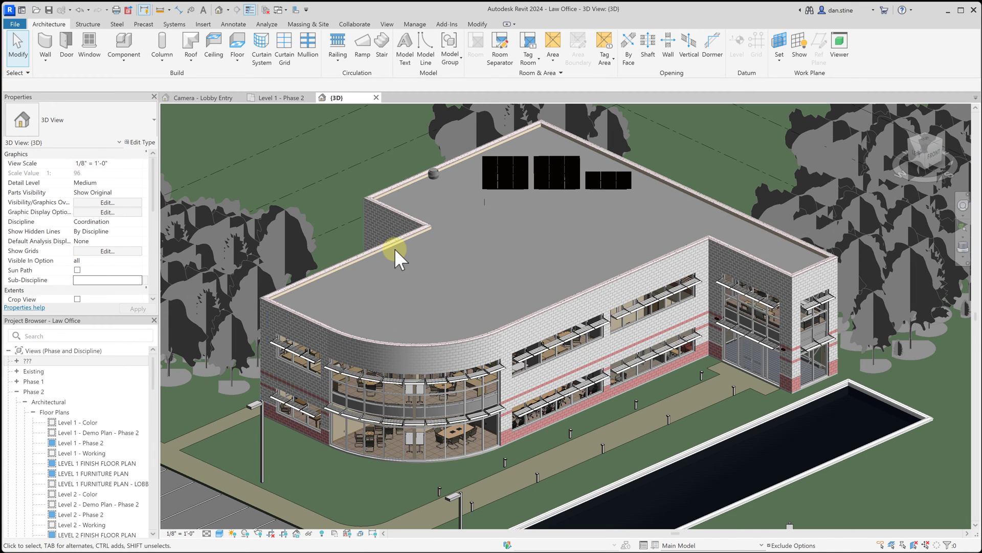
{"action": "mouse_move", "coordinate": [426, 266]}
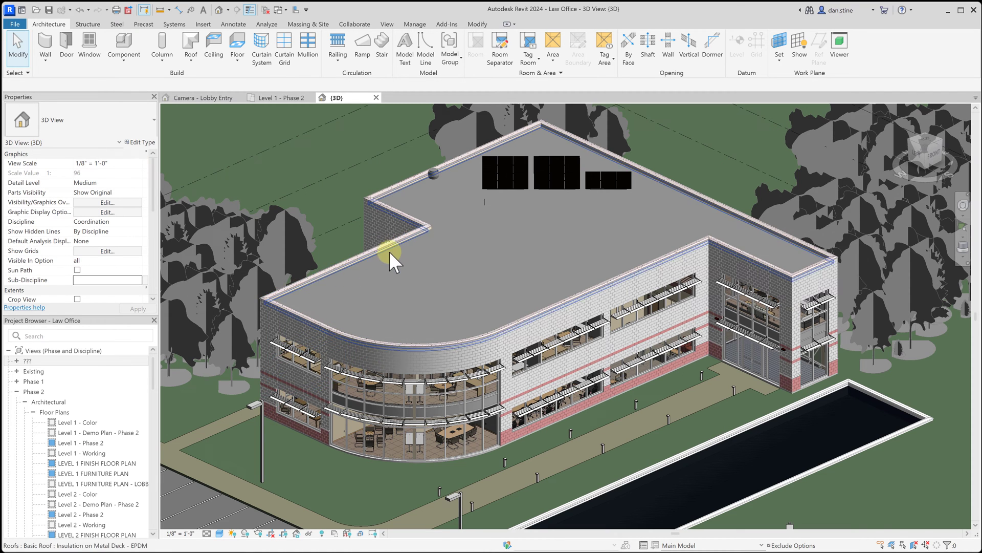
Enable Select Elements by Face and select the flat EPDM roof to read its Roof base level.
{"action": "left_click", "coordinate": [396, 224]}
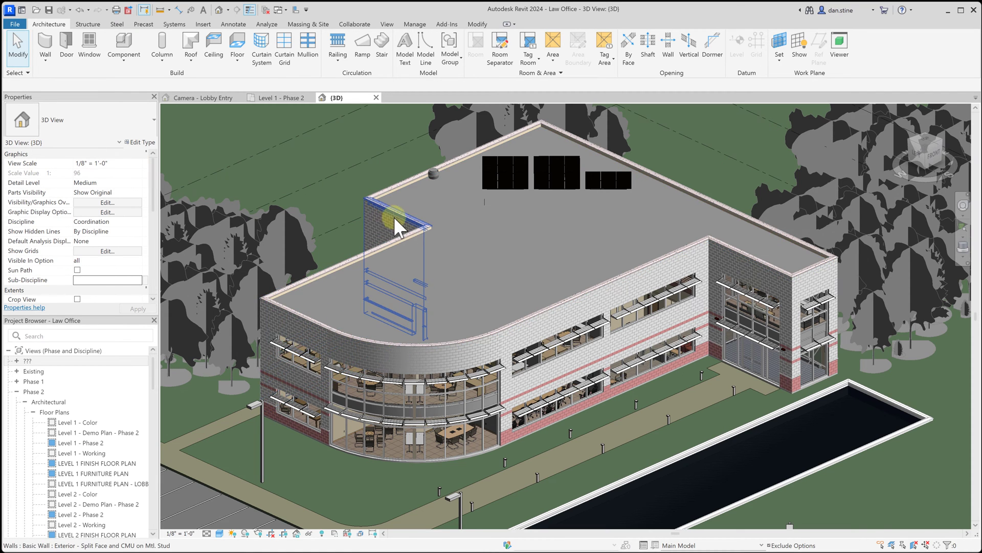
{"action": "left_click", "coordinate": [425, 268]}
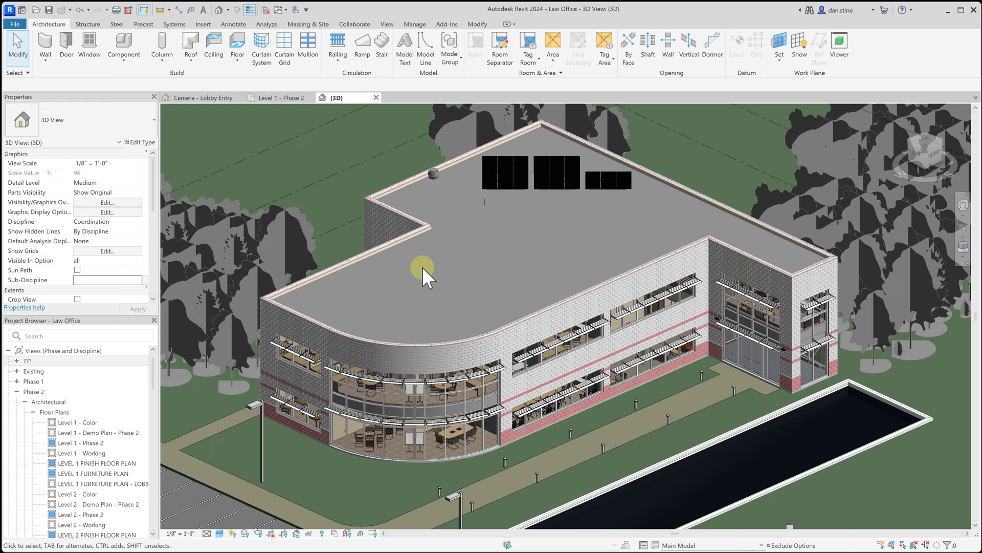
{"action": "mouse_move", "coordinate": [389, 253]}
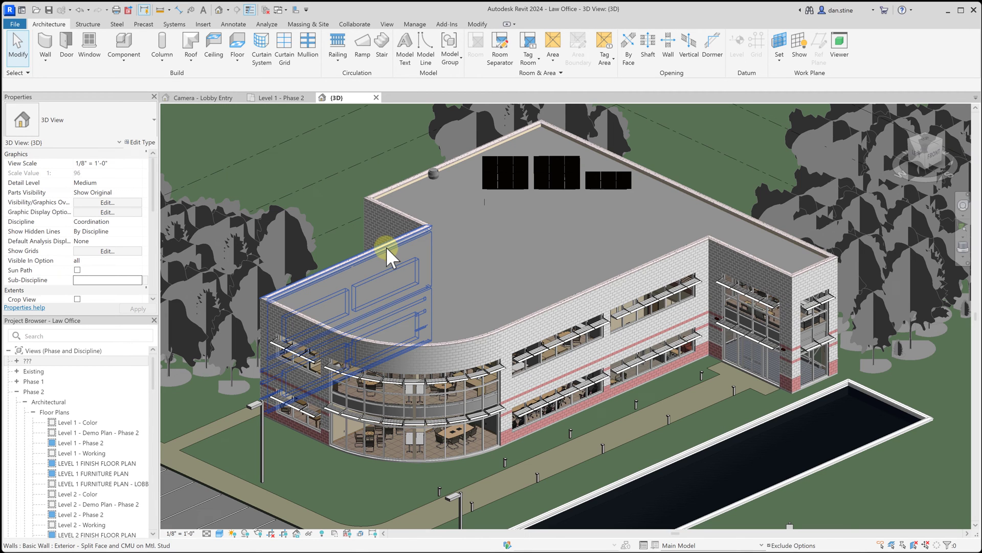
{"action": "left_click", "coordinate": [870, 506]}
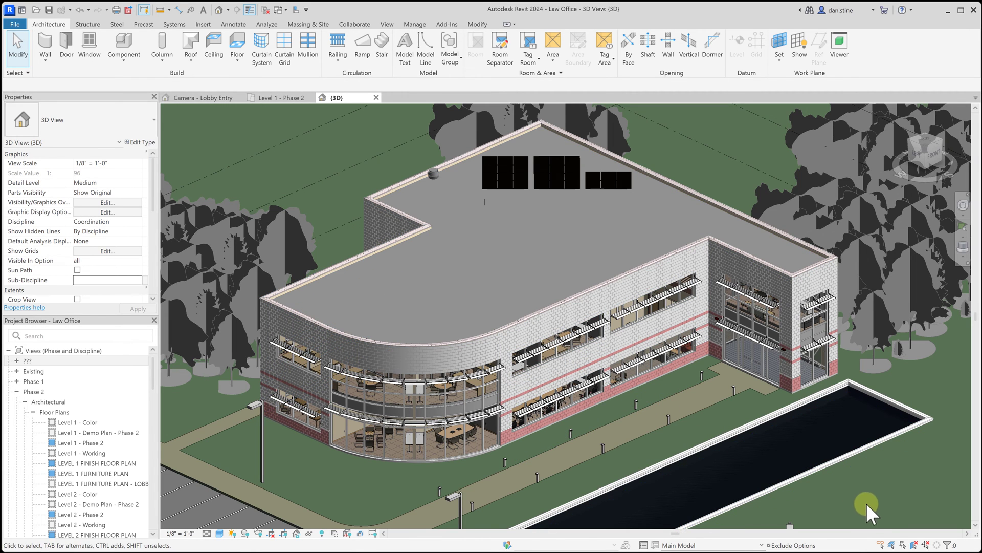
{"action": "mouse_move", "coordinate": [915, 544]}
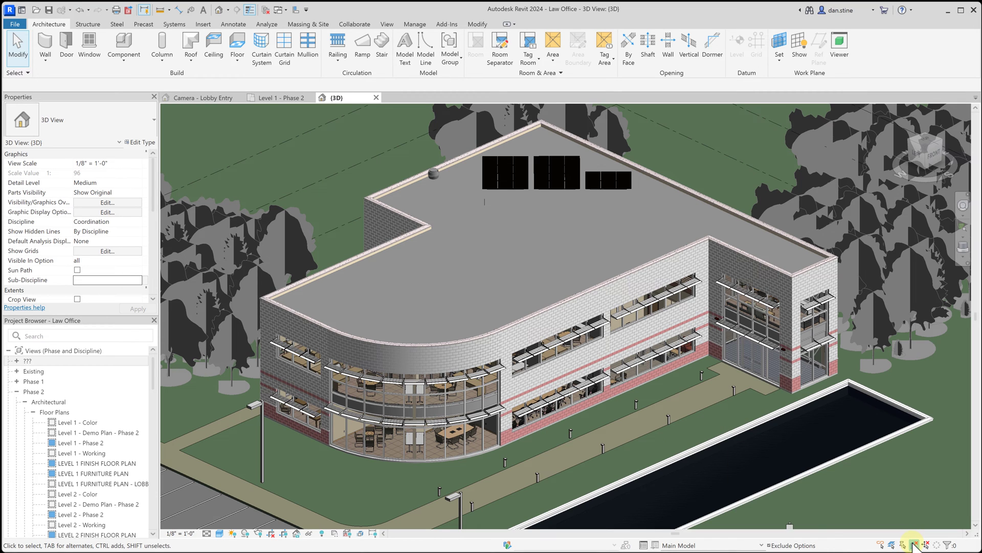
{"action": "left_click", "coordinate": [595, 376]}
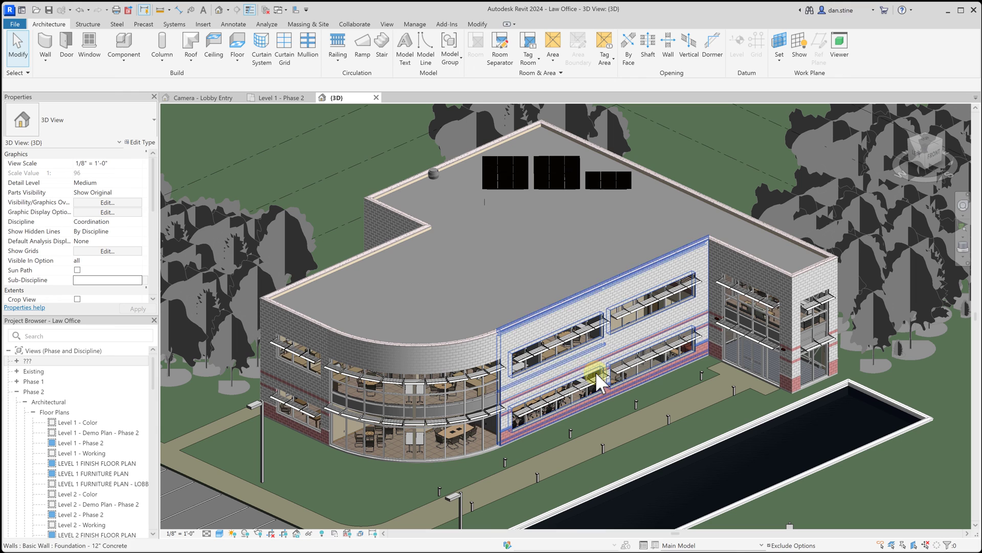
{"action": "mouse_move", "coordinate": [482, 301]}
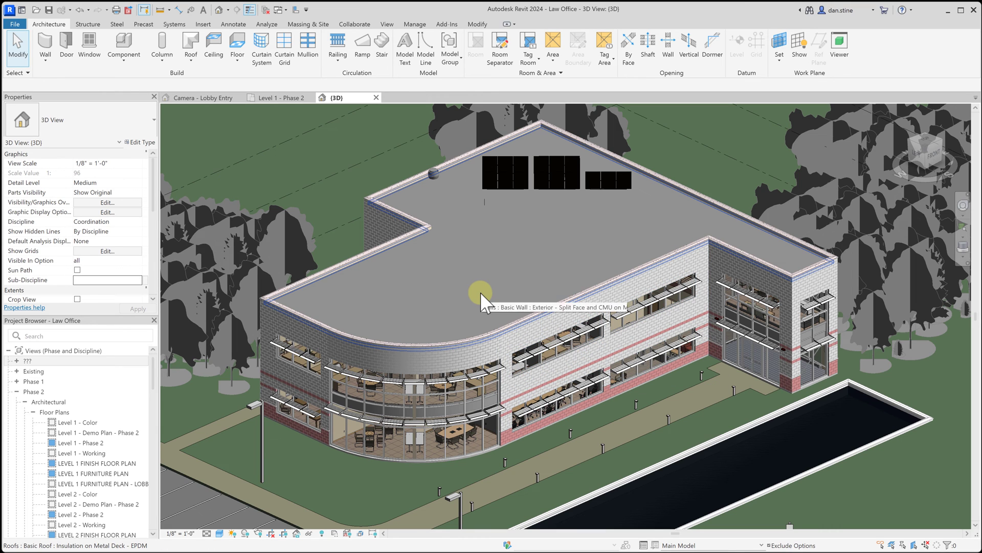
{"action": "left_click", "coordinate": [482, 301]}
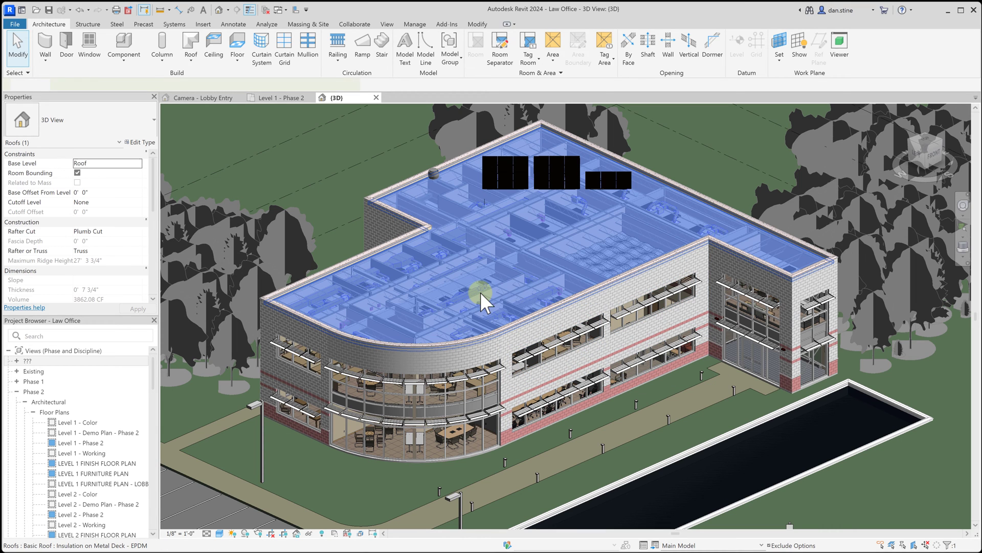
{"action": "left_click", "coordinate": [482, 300]}
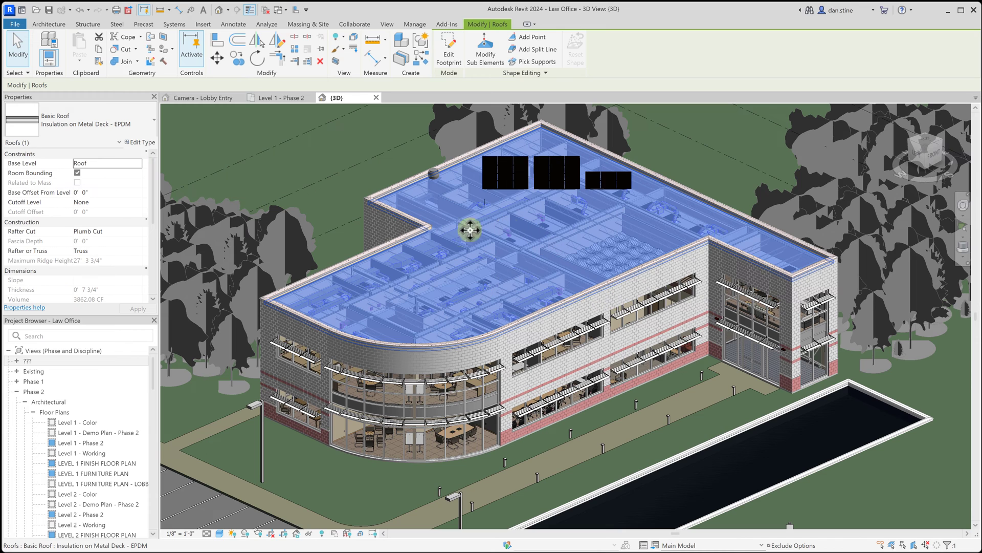
{"action": "mouse_move", "coordinate": [506, 283]}
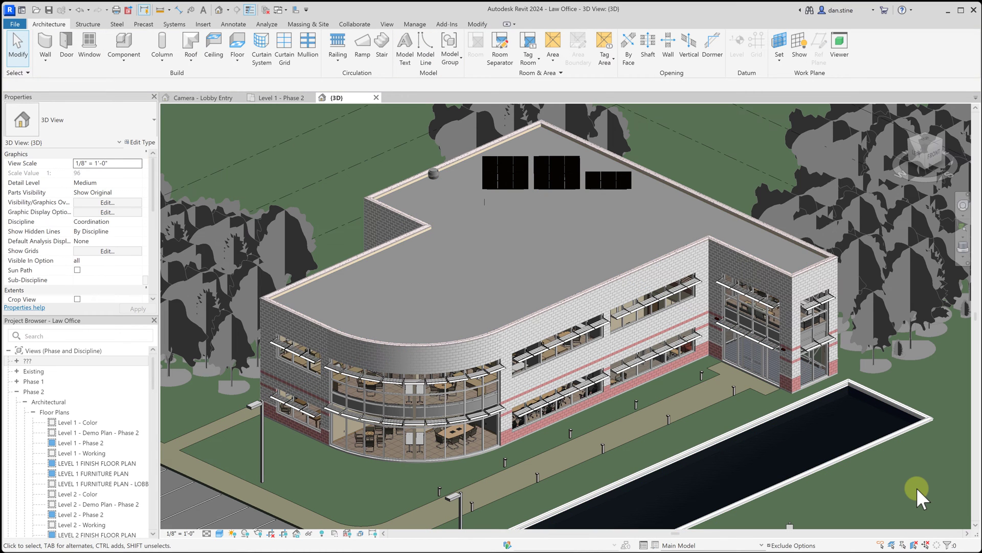
{"action": "mouse_move", "coordinate": [537, 270]}
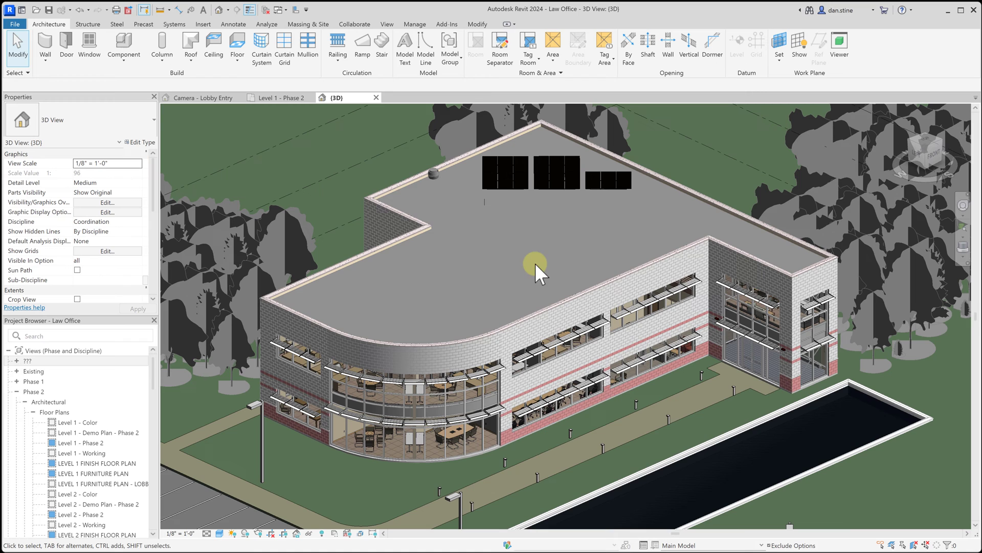
{"action": "mouse_move", "coordinate": [906, 401]}
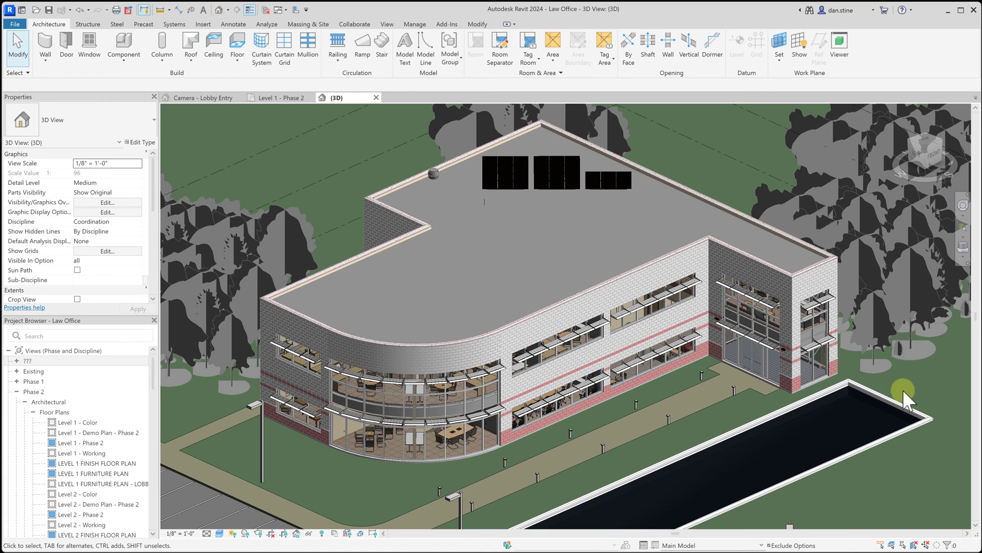
{"action": "mouse_move", "coordinate": [912, 401]}
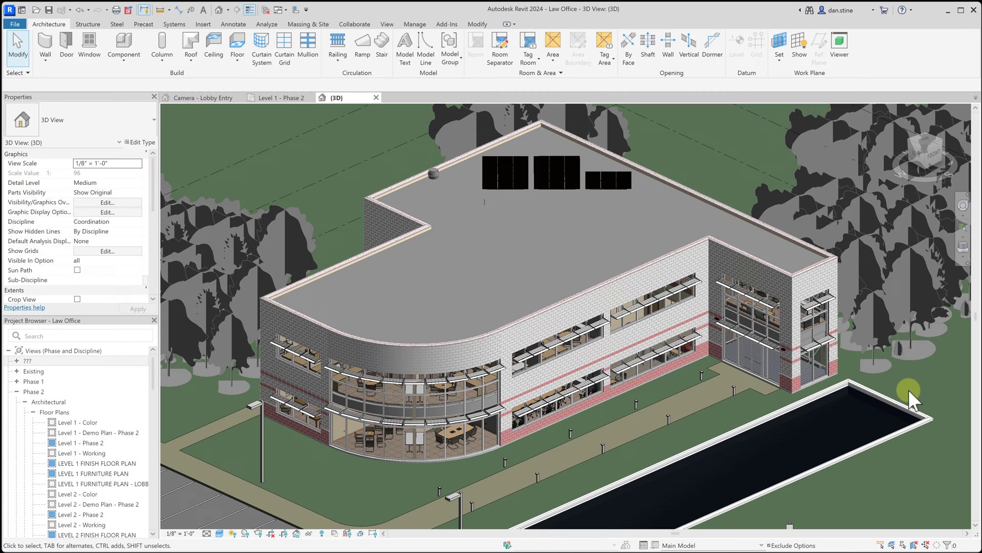
Open the Roof floor plan from the Project Browser showing the roof outline and grids.
{"action": "left_click", "coordinate": [80, 443]}
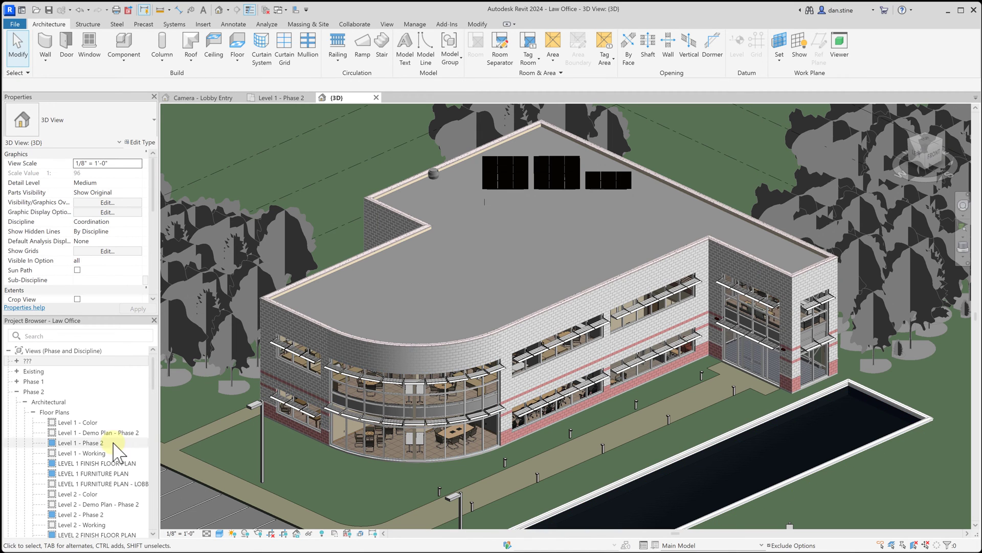
{"action": "scroll", "scroll_direction": "down", "scroll_amount": 3}
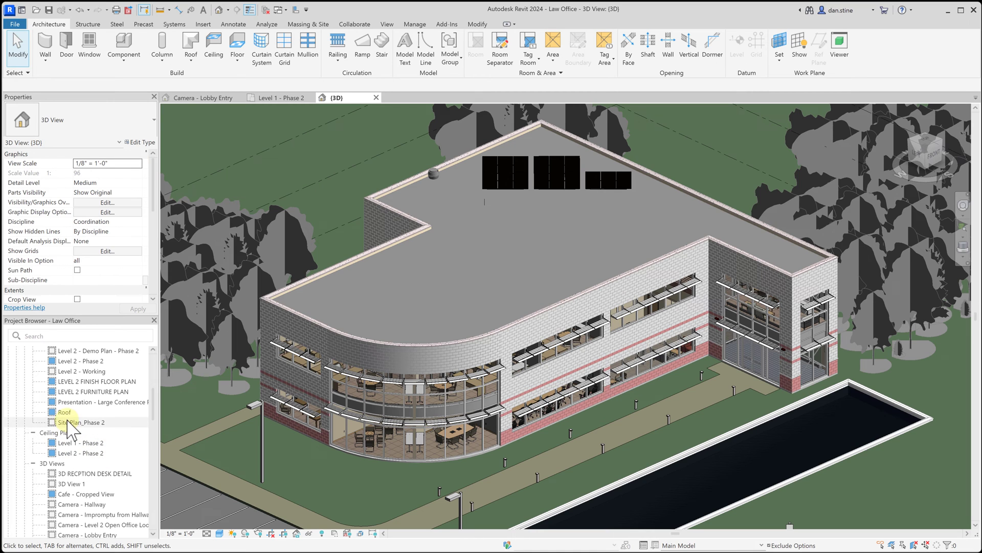
{"action": "double_click", "coordinate": [63, 411]}
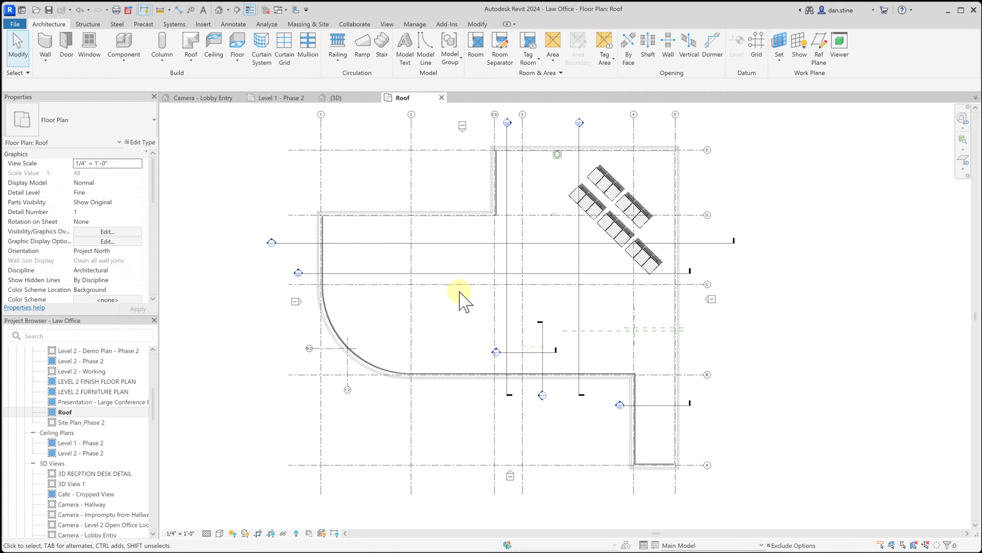
{"action": "mouse_move", "coordinate": [915, 502]}
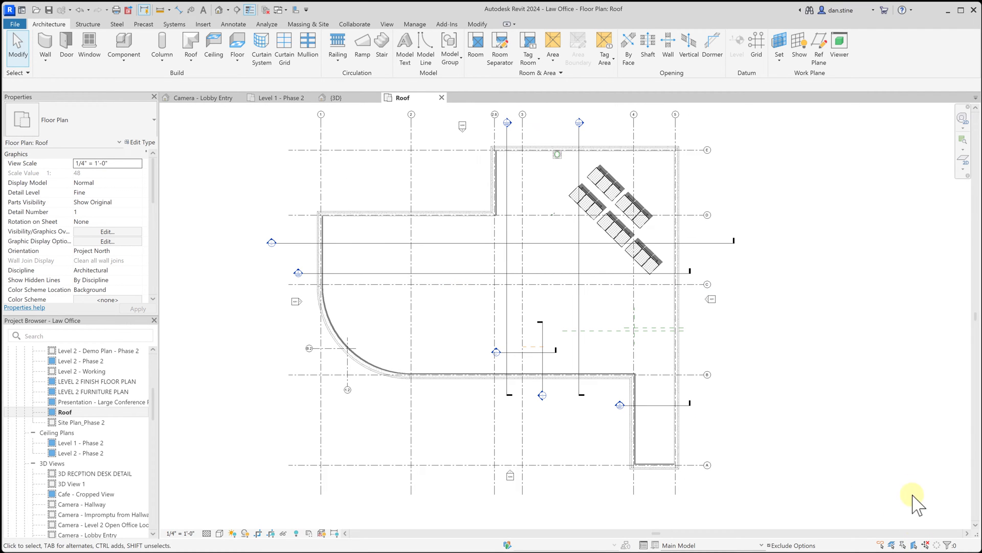
{"action": "left_click", "coordinate": [442, 320]}
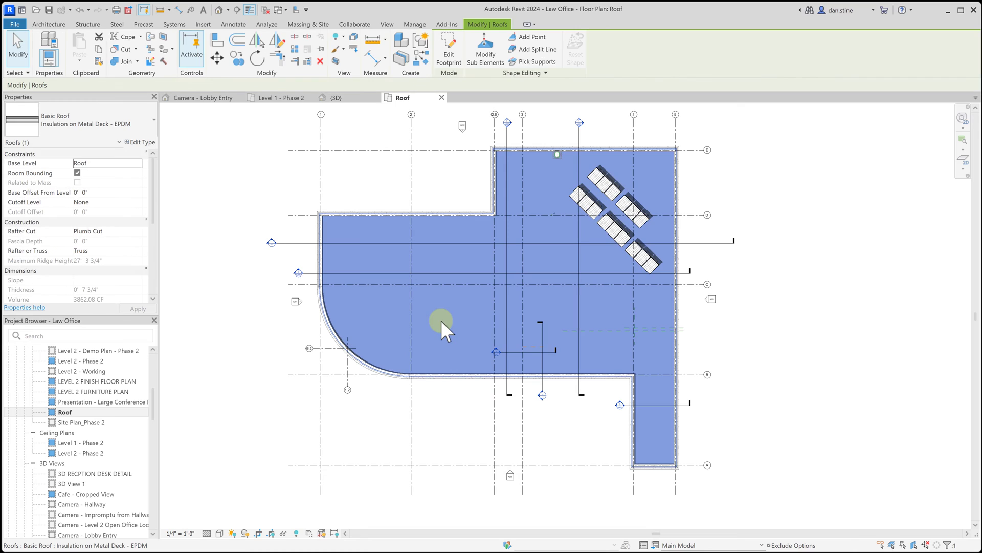
{"action": "mouse_move", "coordinate": [443, 285]}
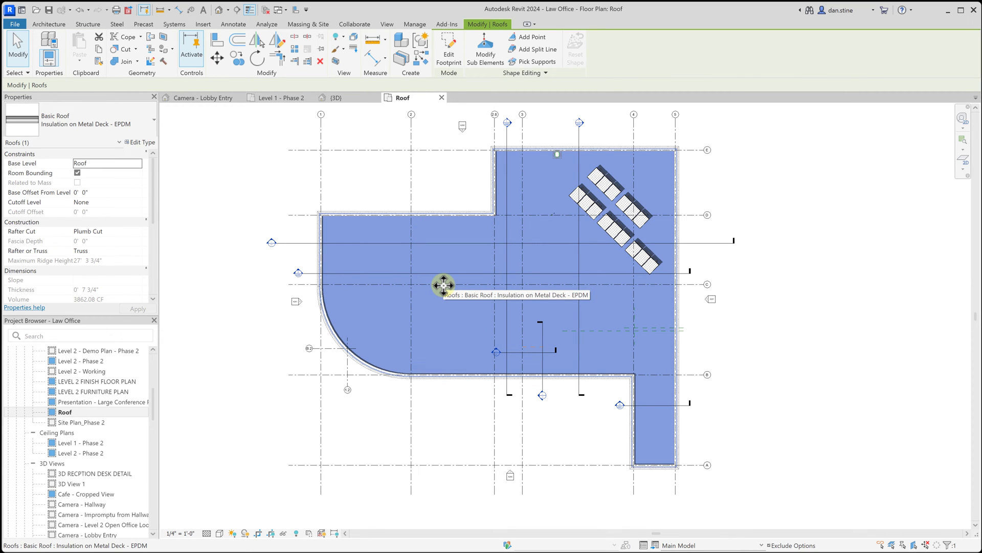
{"action": "mouse_move", "coordinate": [442, 292]}
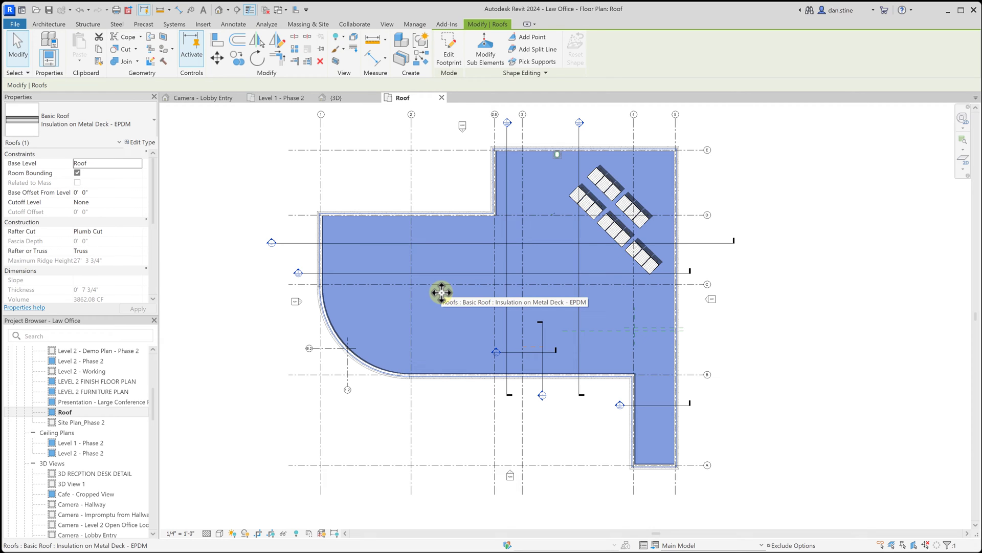
{"action": "mouse_move", "coordinate": [442, 294]}
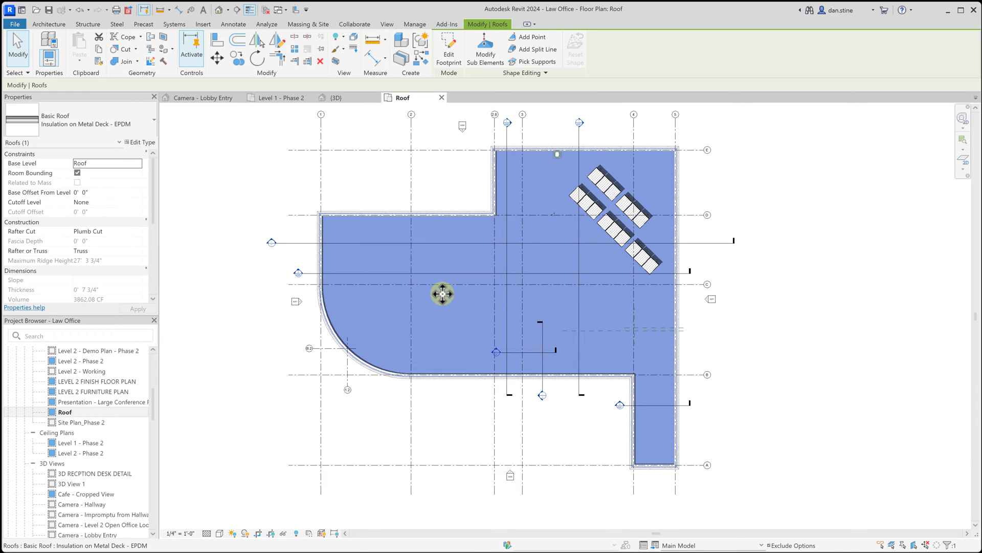
{"action": "mouse_move", "coordinate": [442, 293]}
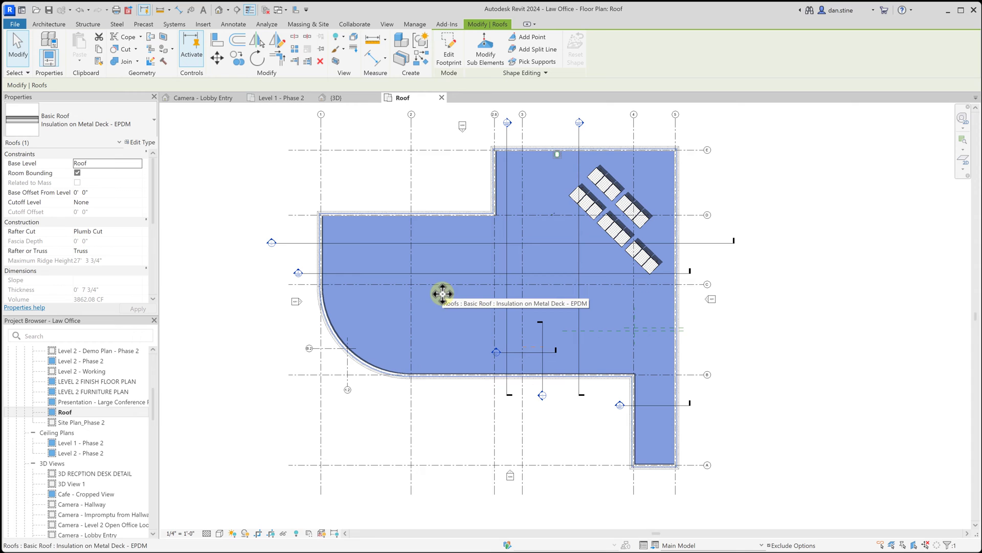
{"action": "mouse_move", "coordinate": [448, 45]}
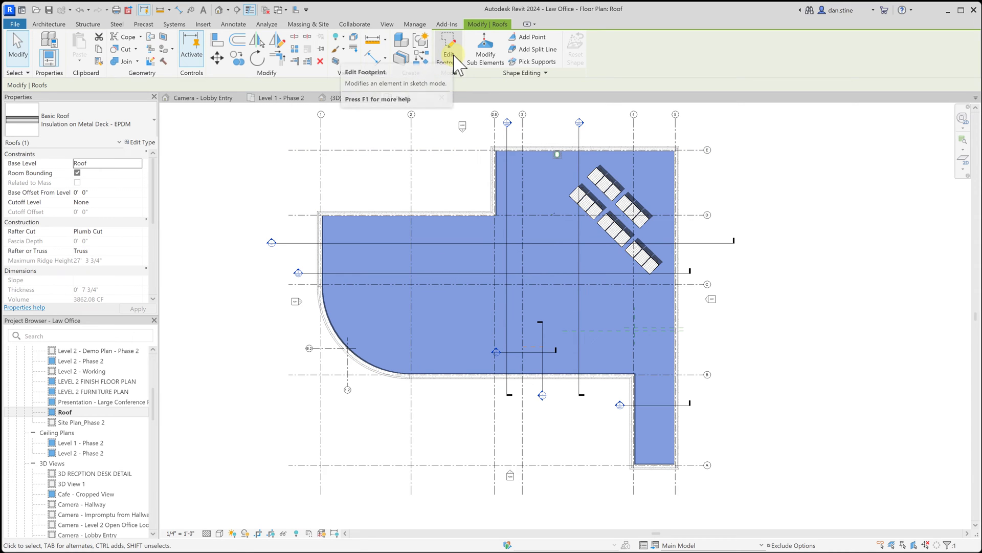
{"action": "left_click", "coordinate": [447, 49]}
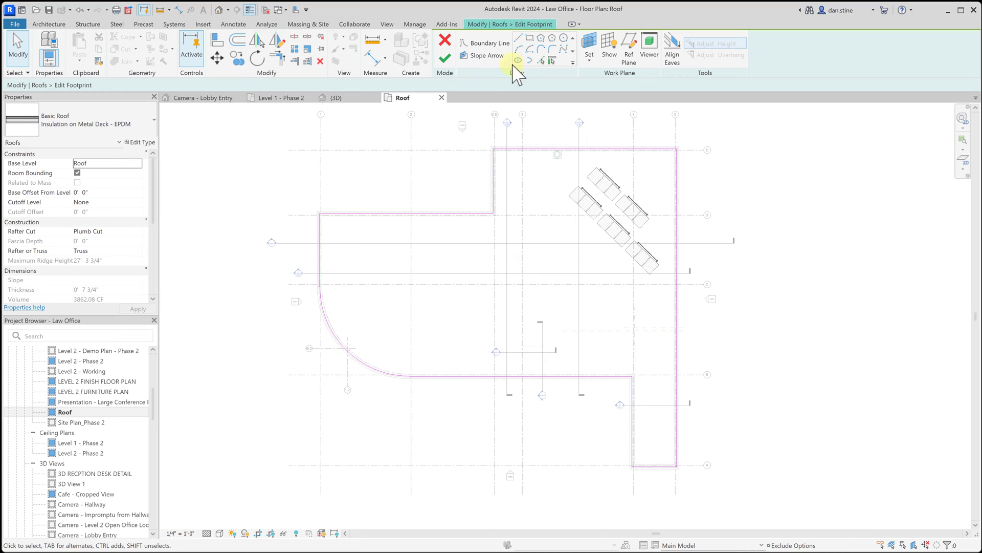
{"action": "mouse_move", "coordinate": [495, 156]}
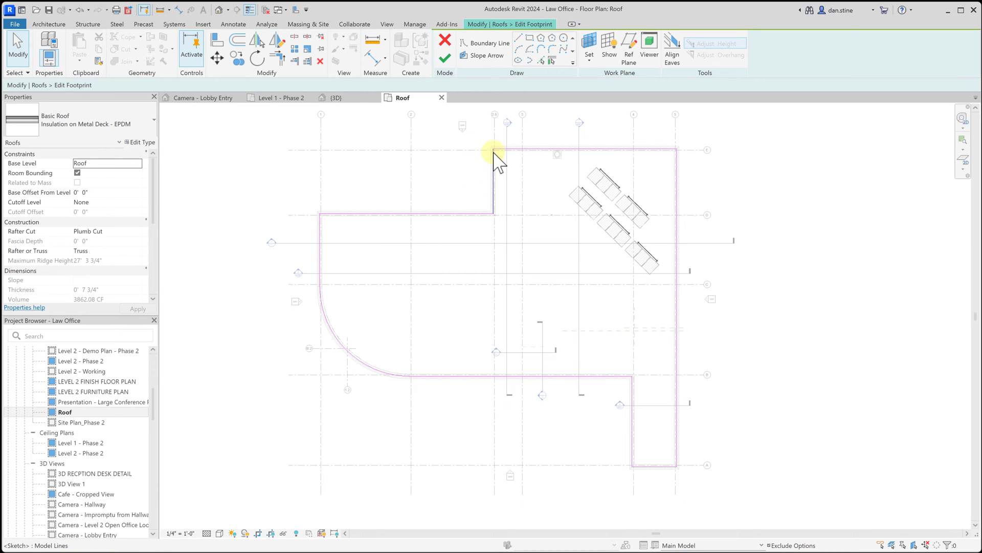
{"action": "mouse_move", "coordinate": [636, 470]}
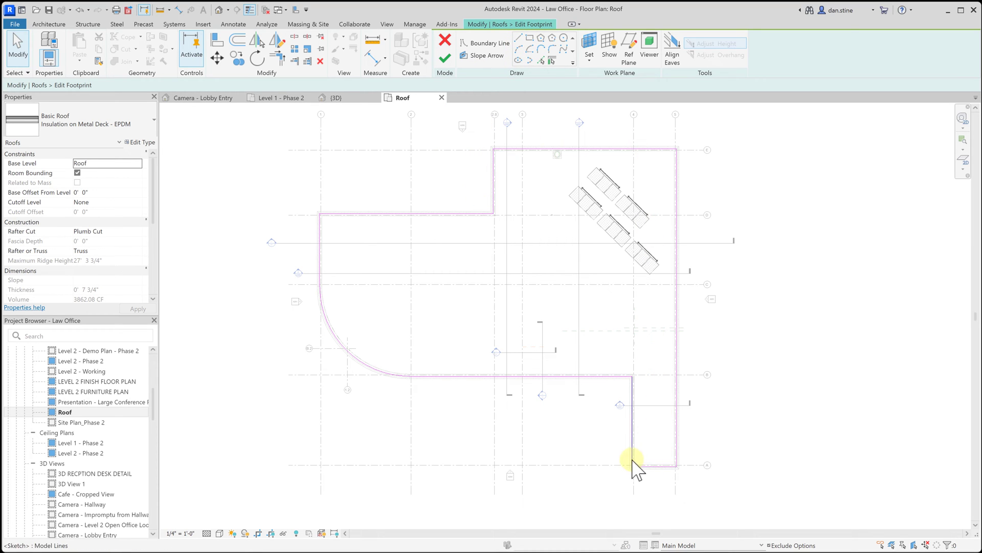
{"action": "mouse_move", "coordinate": [637, 404]}
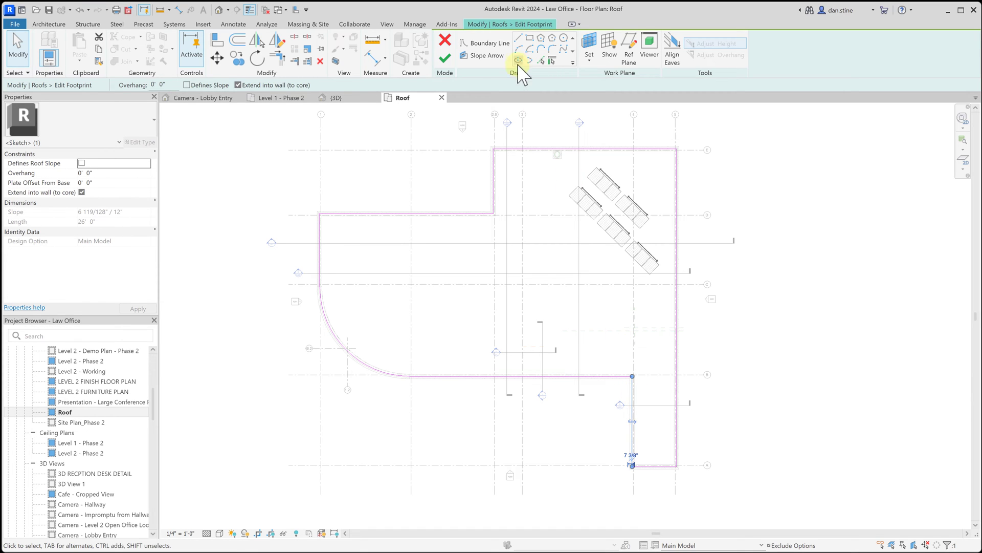
{"action": "mouse_move", "coordinate": [571, 228]}
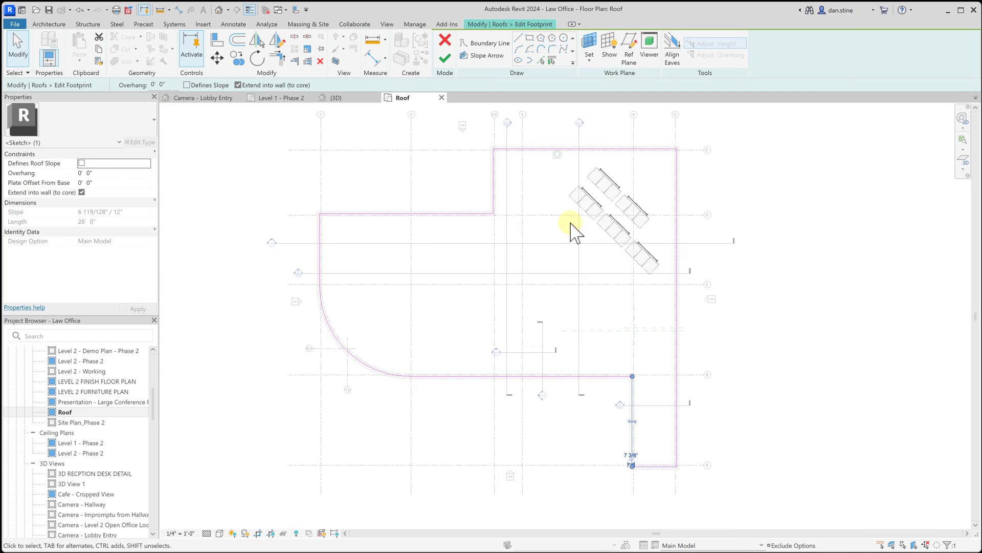
{"action": "mouse_move", "coordinate": [652, 404]}
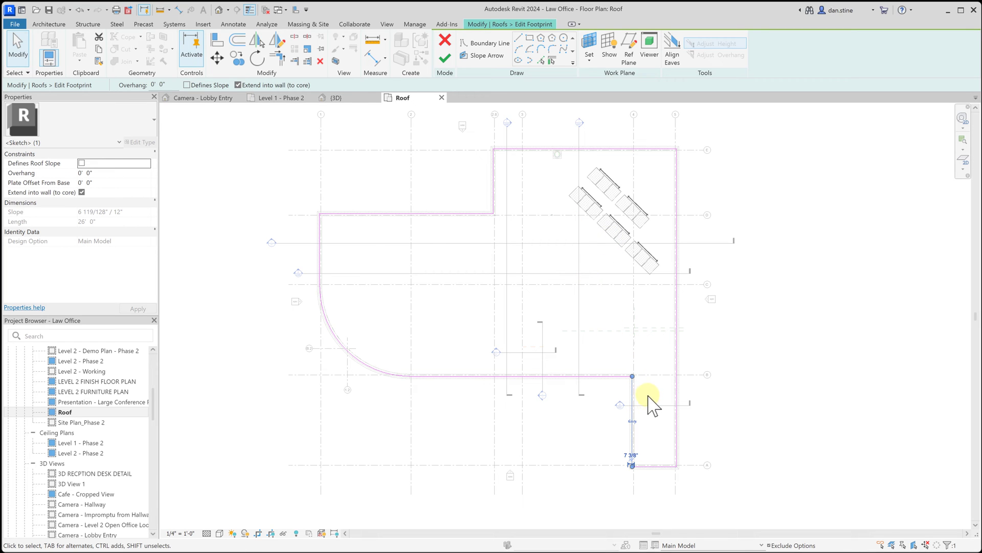
{"action": "mouse_move", "coordinate": [509, 222]}
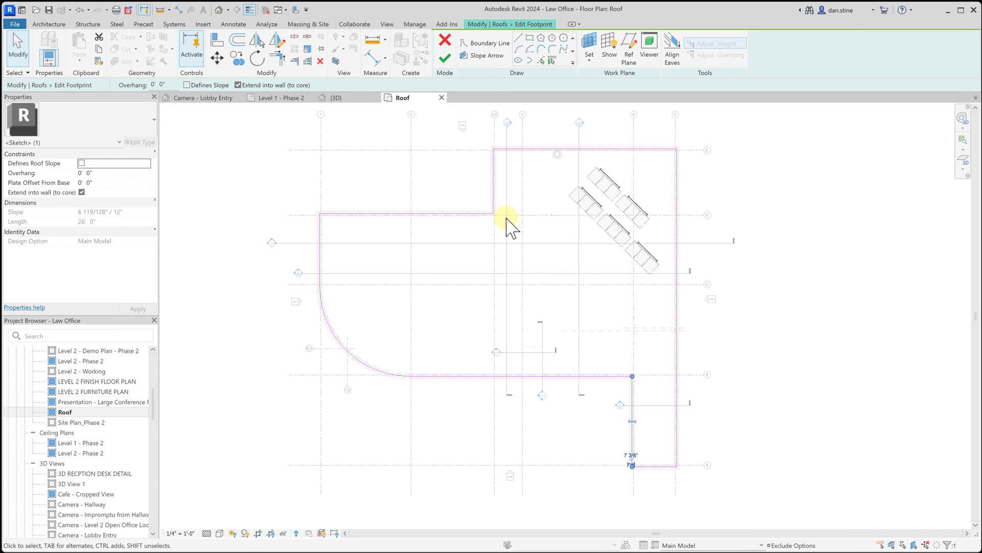
{"action": "mouse_move", "coordinate": [476, 233]}
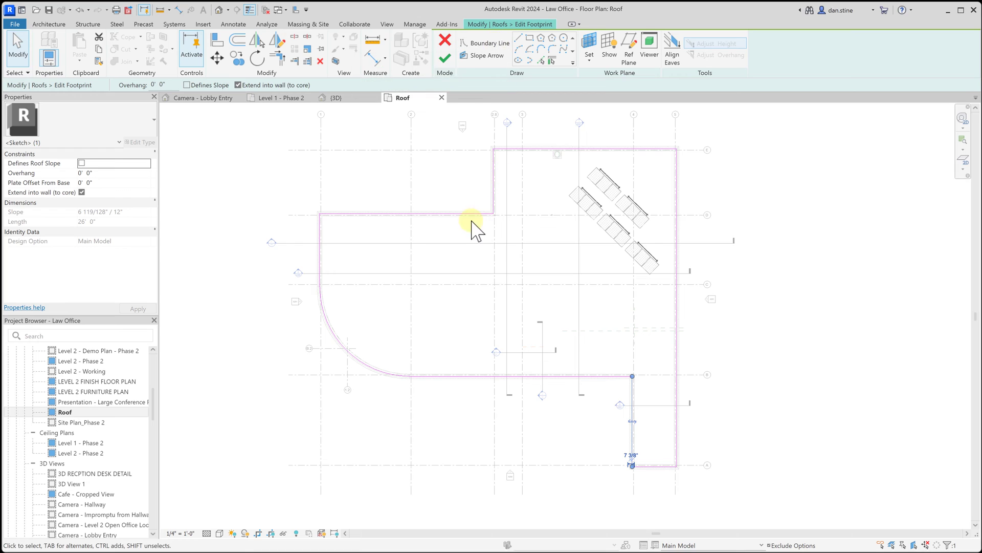
{"action": "mouse_move", "coordinate": [495, 182]}
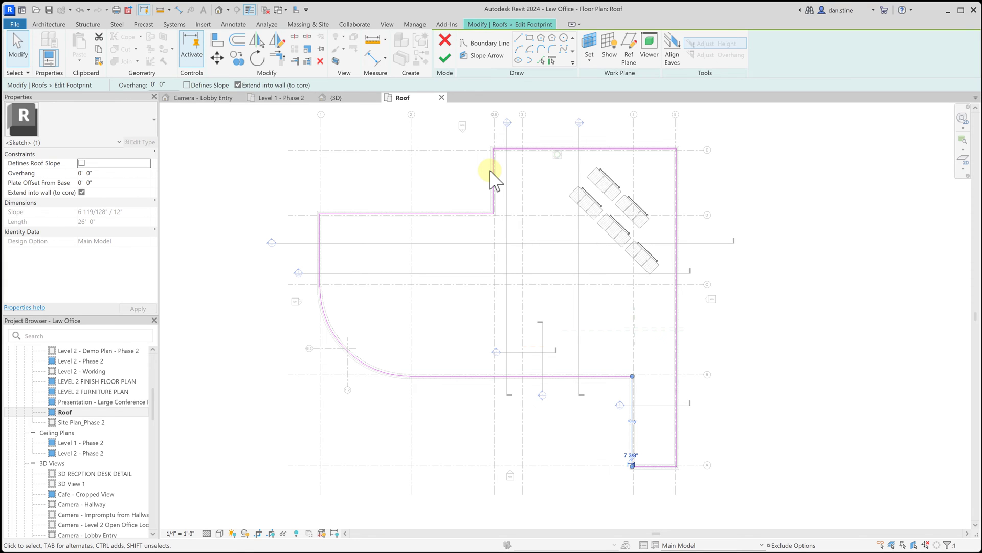
{"action": "mouse_move", "coordinate": [279, 58]}
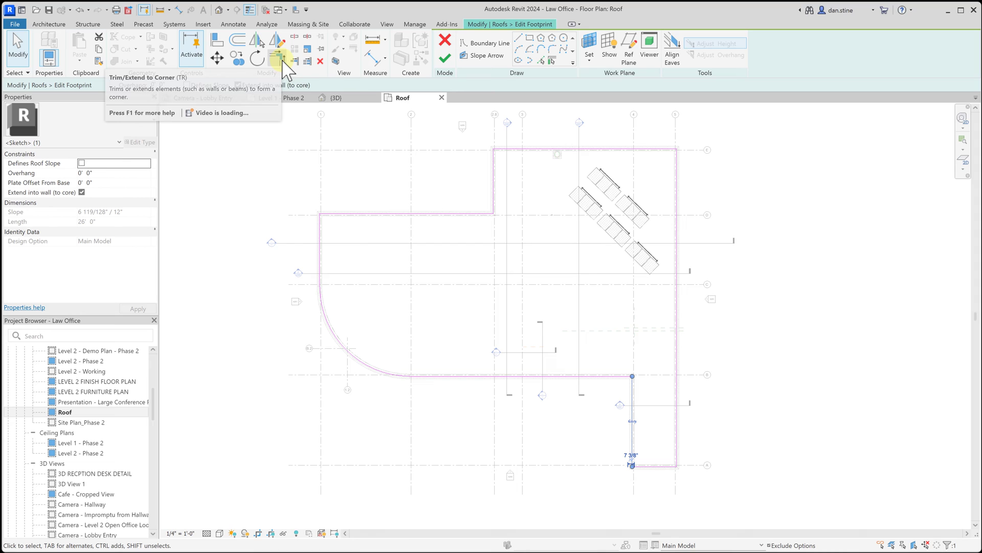
{"action": "mouse_move", "coordinate": [279, 59]}
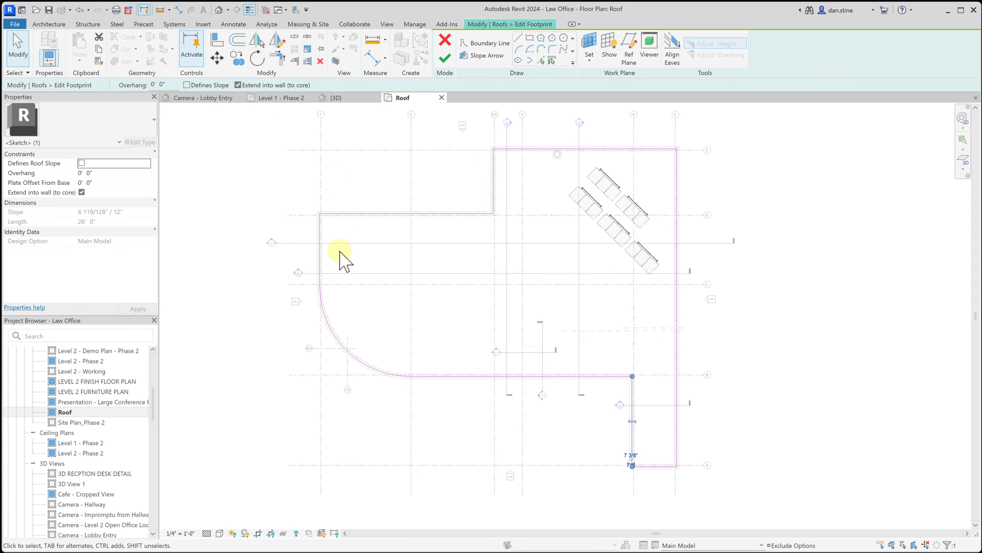
{"action": "mouse_move", "coordinate": [445, 98]}
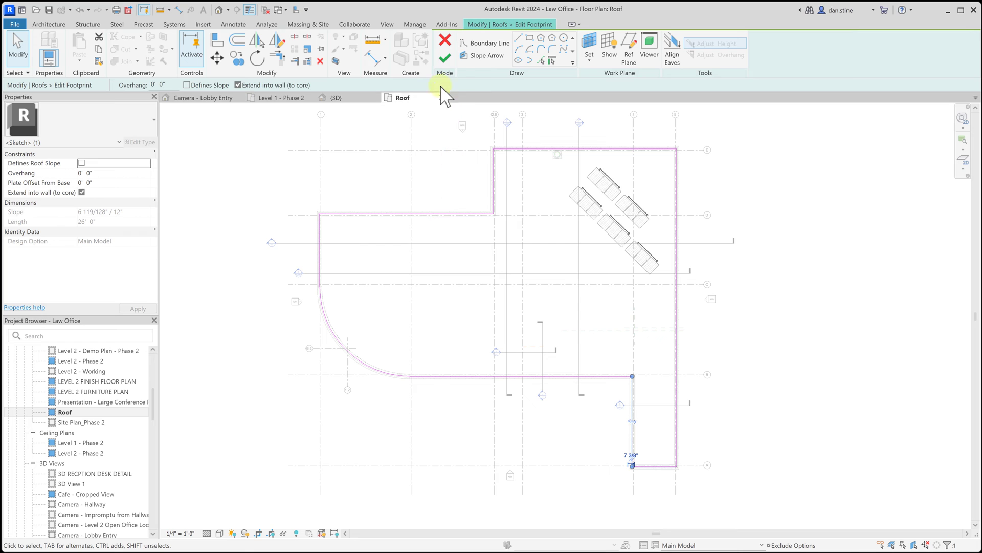
{"action": "mouse_move", "coordinate": [445, 58]}
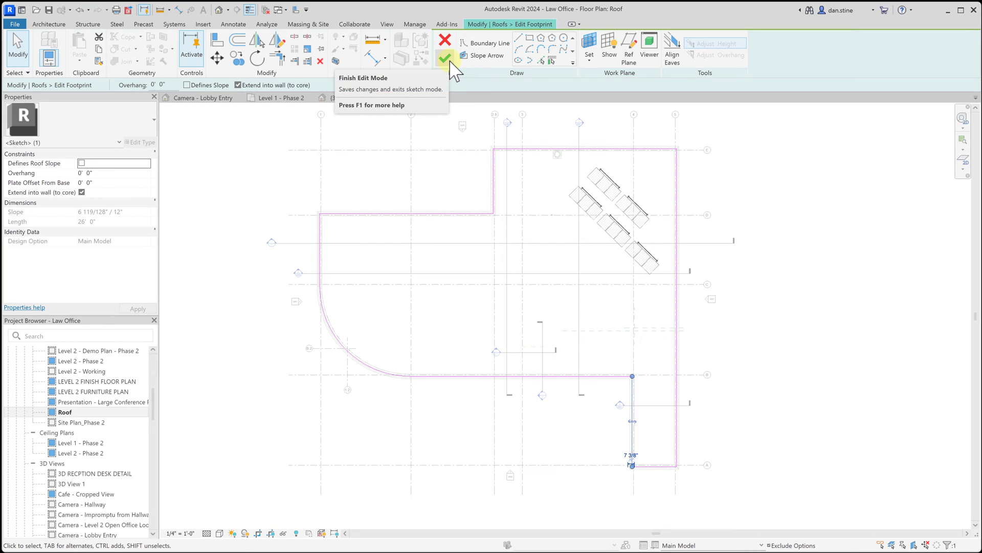
{"action": "mouse_move", "coordinate": [446, 40]}
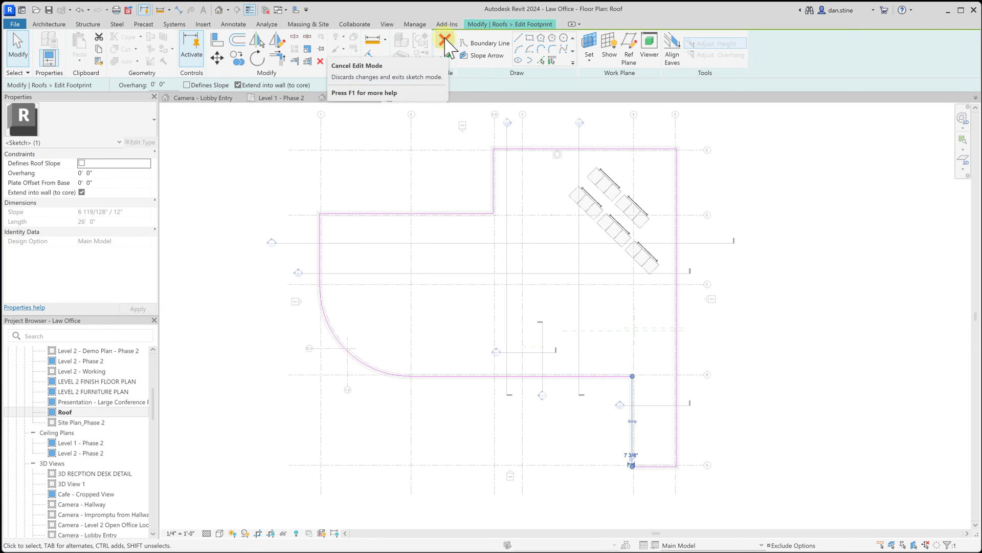
Finish the footprint sketch so the EPDM roof shows as a finished 7 3/4-inch roof.
{"action": "left_click", "coordinate": [446, 47]}
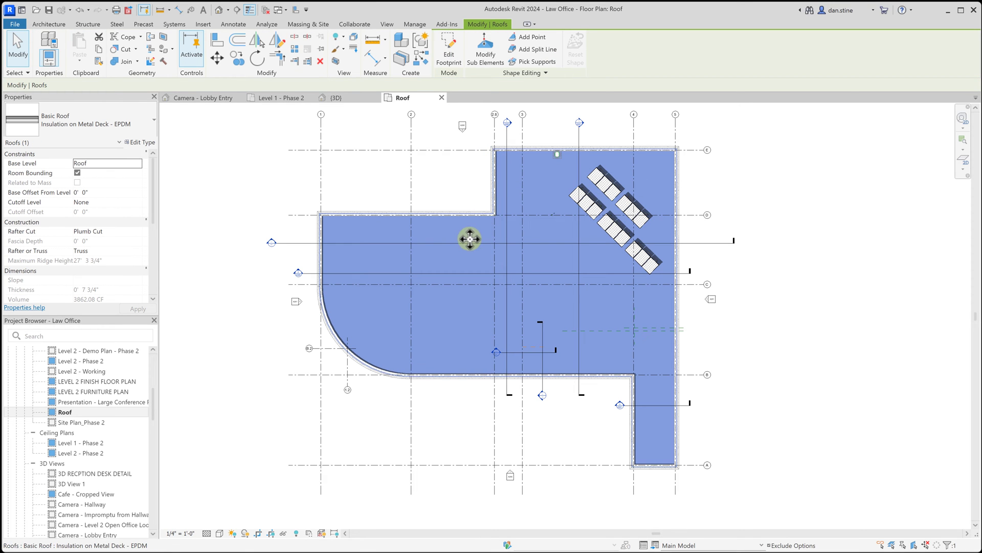
{"action": "mouse_move", "coordinate": [473, 232]}
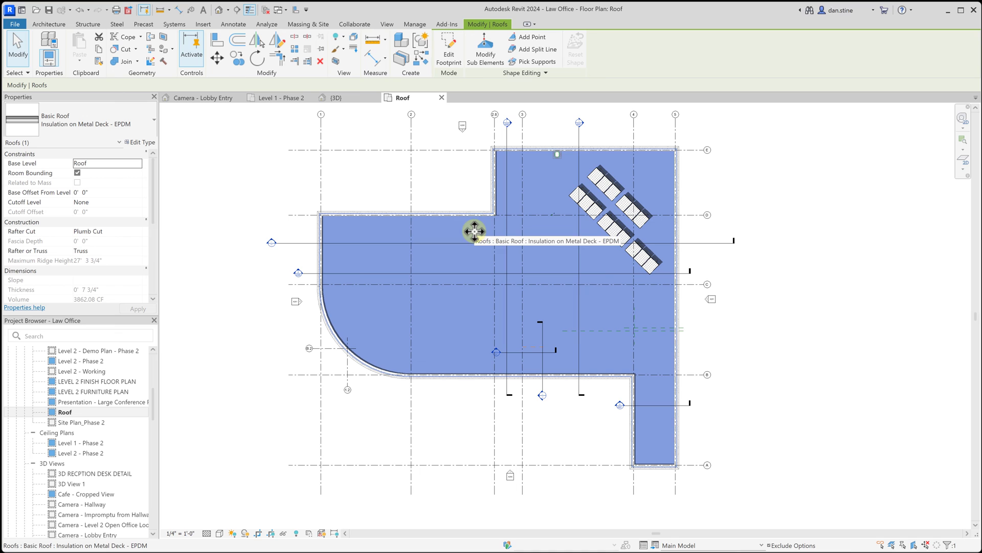
{"action": "mouse_move", "coordinate": [28, 162]}
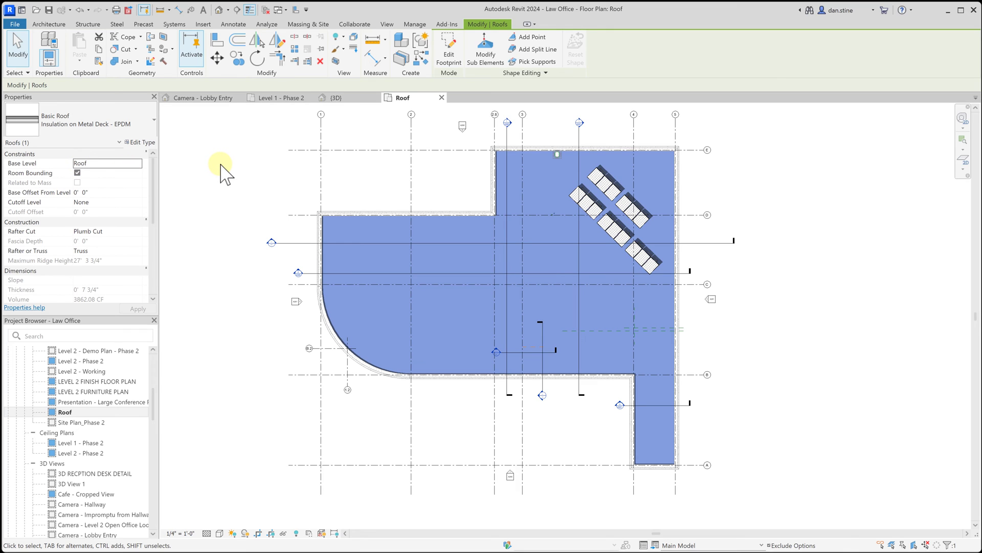
{"action": "mouse_move", "coordinate": [227, 174]}
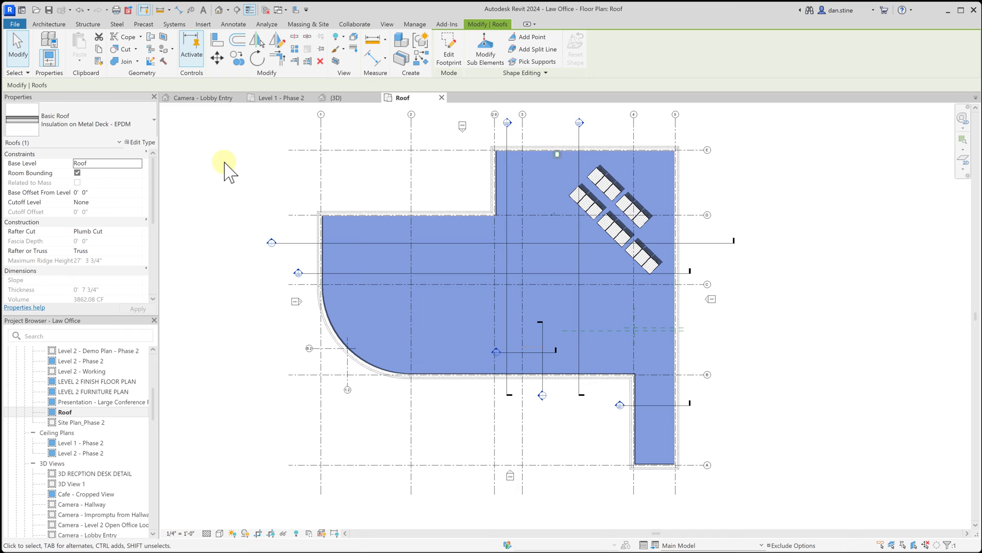
{"action": "mouse_move", "coordinate": [239, 160]}
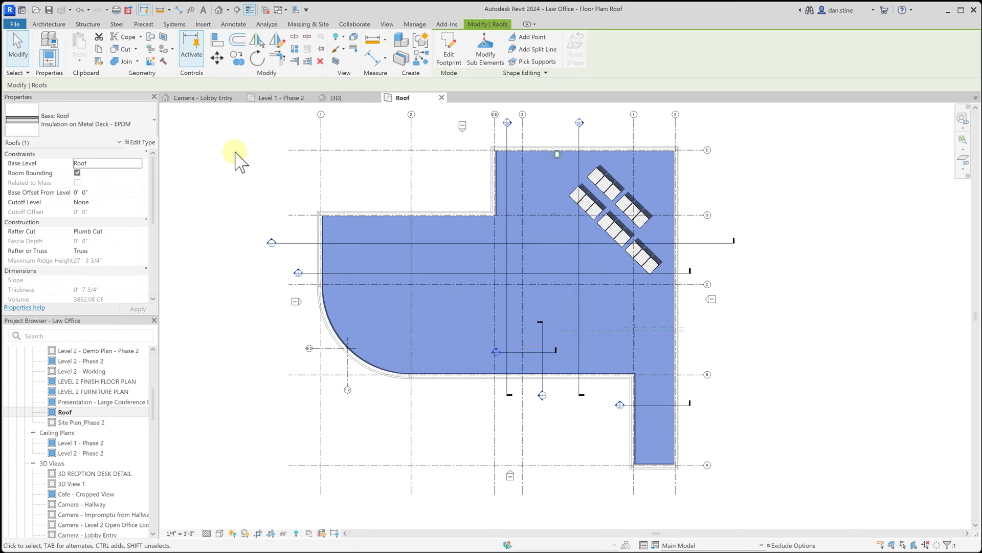
{"action": "mouse_move", "coordinate": [406, 109]}
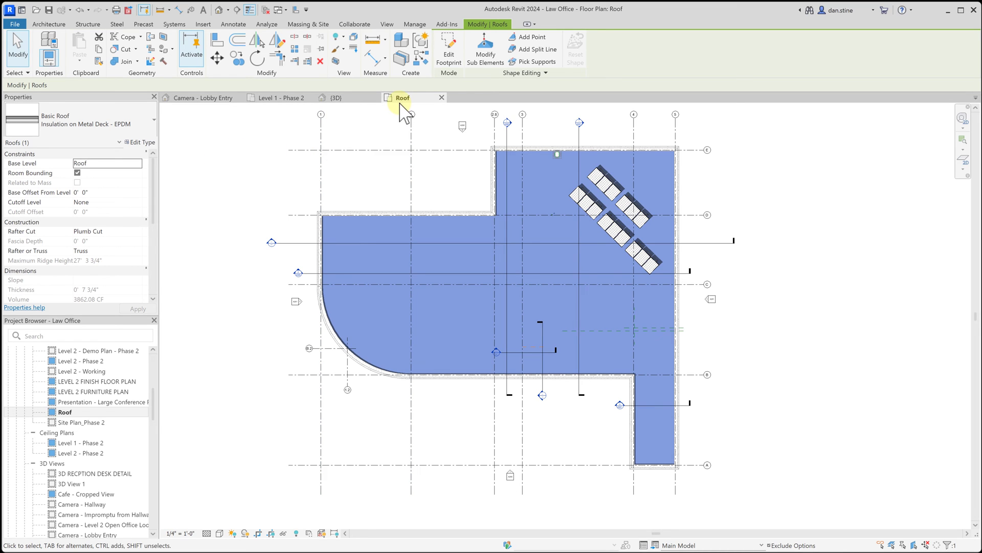
{"action": "mouse_move", "coordinate": [391, 129]}
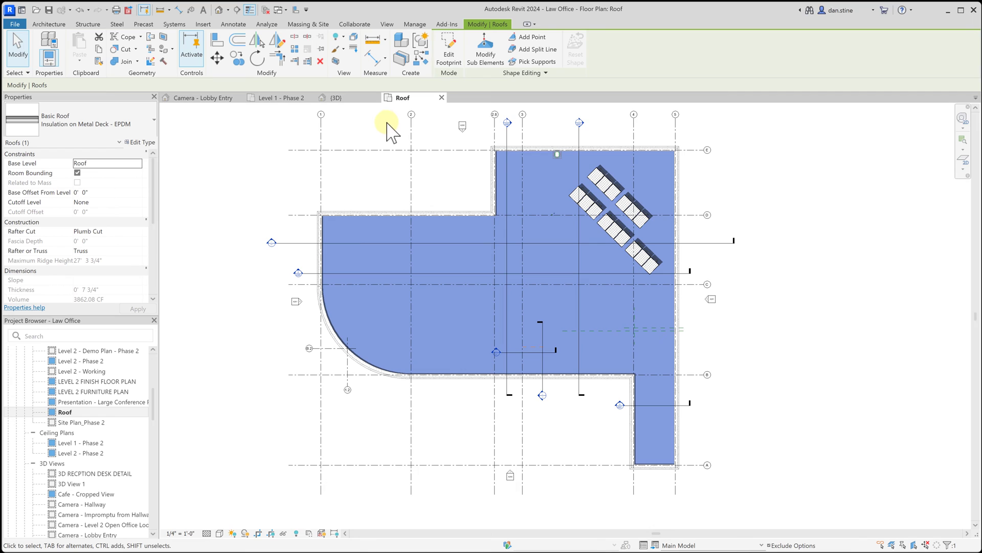
{"action": "left_click", "coordinate": [106, 163]}
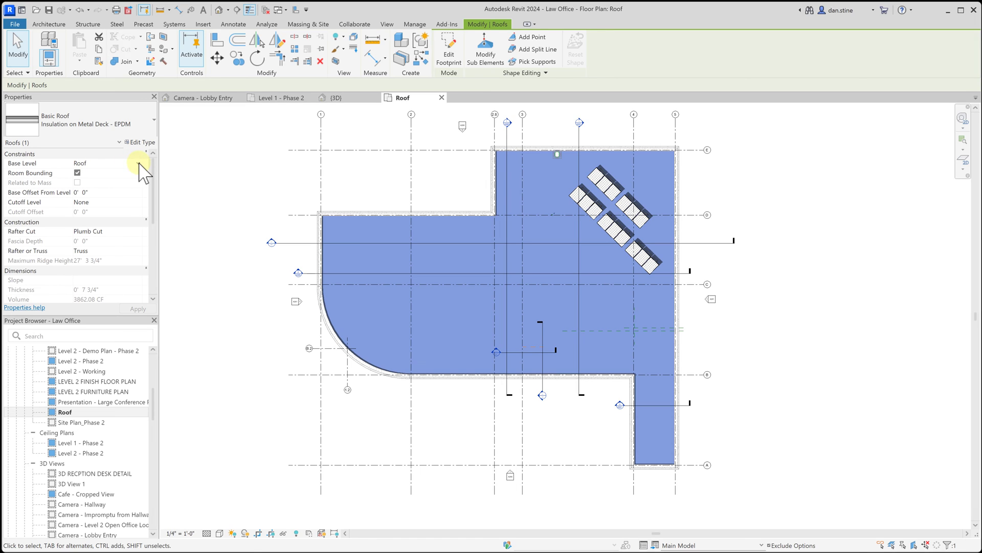
{"action": "left_click", "coordinate": [101, 163]}
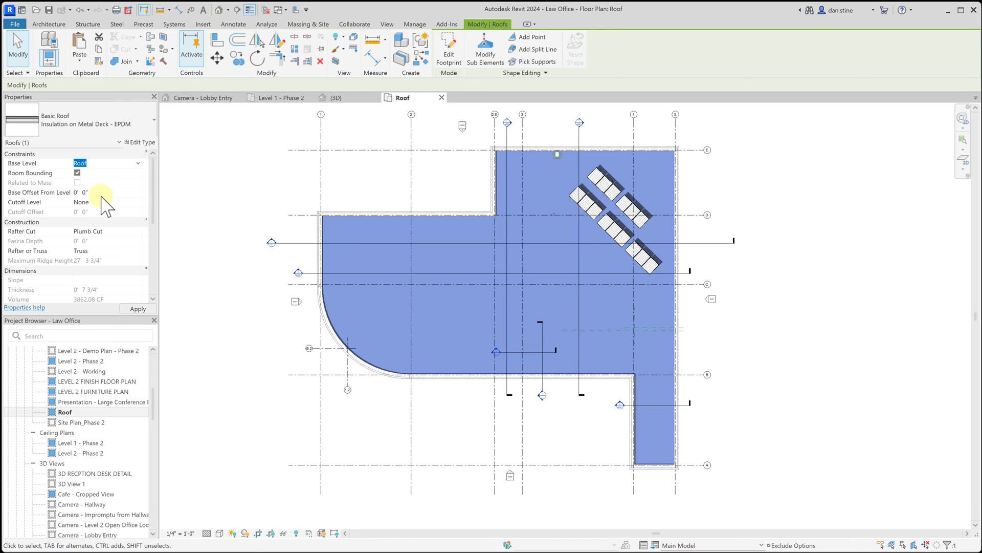
{"action": "mouse_move", "coordinate": [94, 198]}
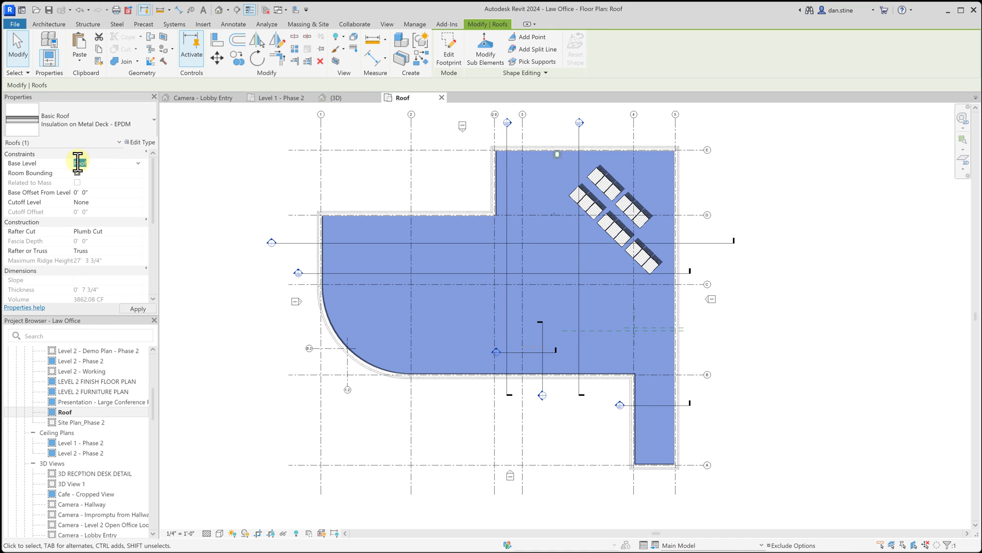
{"action": "left_click", "coordinate": [106, 163]}
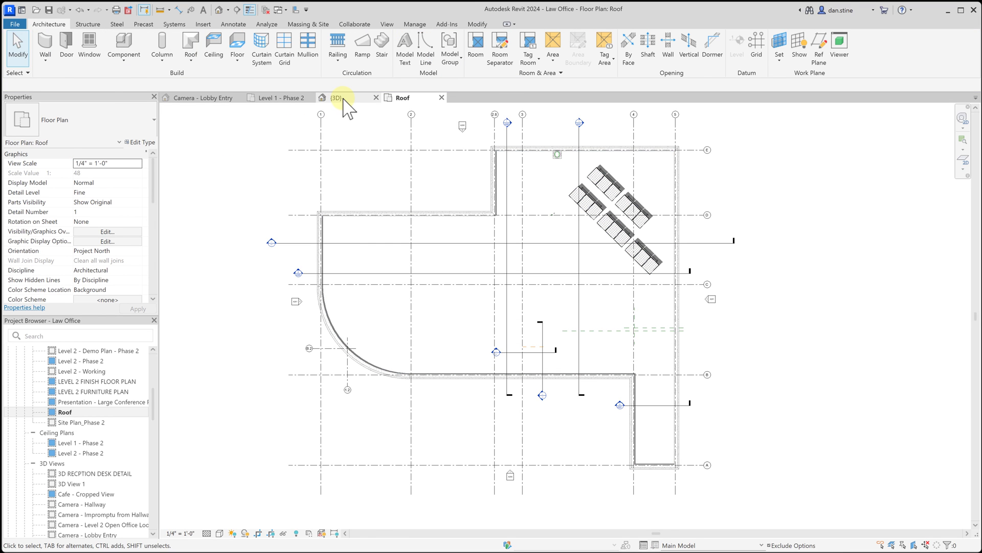
Return to the {3D} view showing the Law Office with its completed flat roof.
{"action": "left_click", "coordinate": [335, 97]}
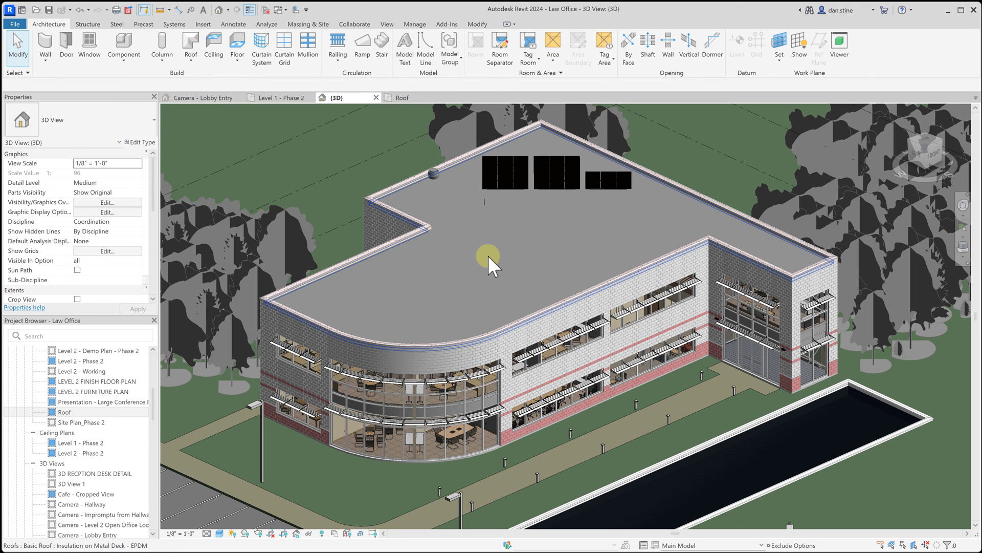
{"action": "mouse_move", "coordinate": [492, 266]}
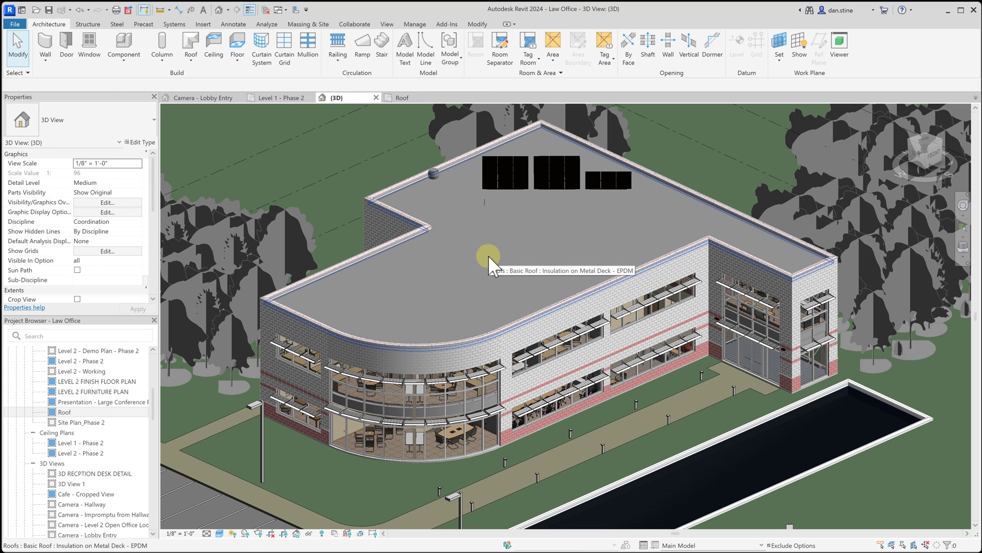
{"action": "mouse_move", "coordinate": [493, 266]}
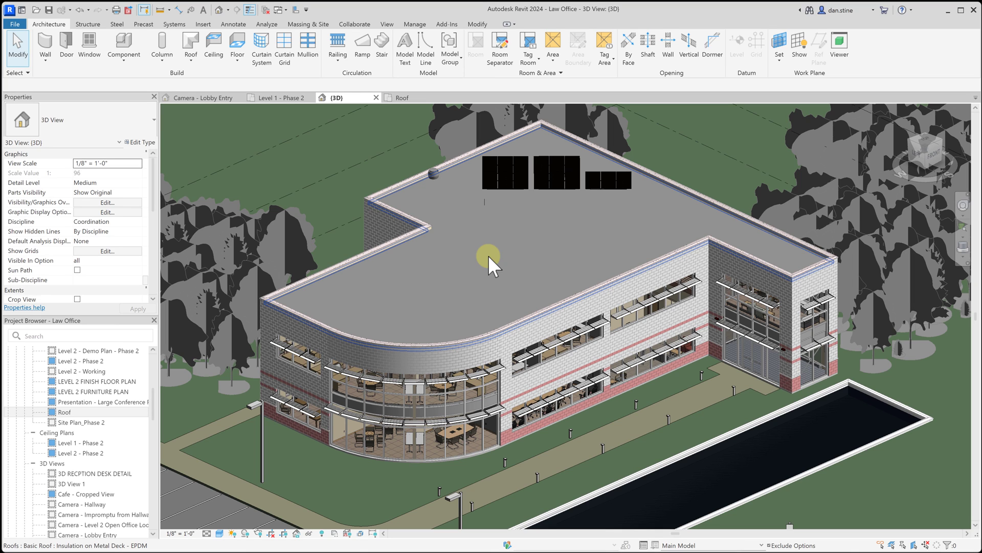